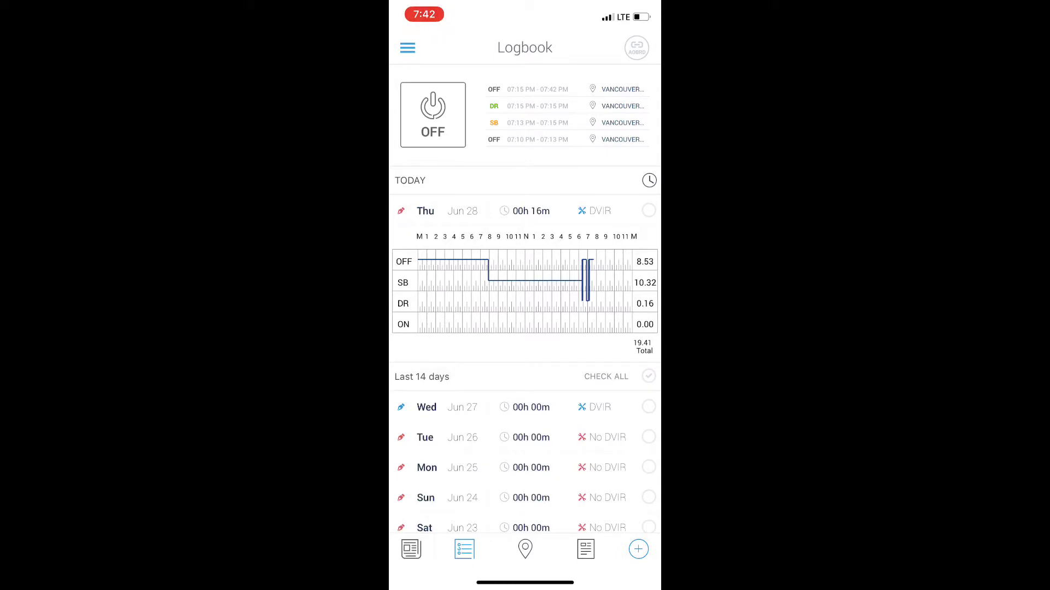
# Bring up the Choose Scanner list from the AOBRD connection icon on the Logbook
pyautogui.click(635, 47)
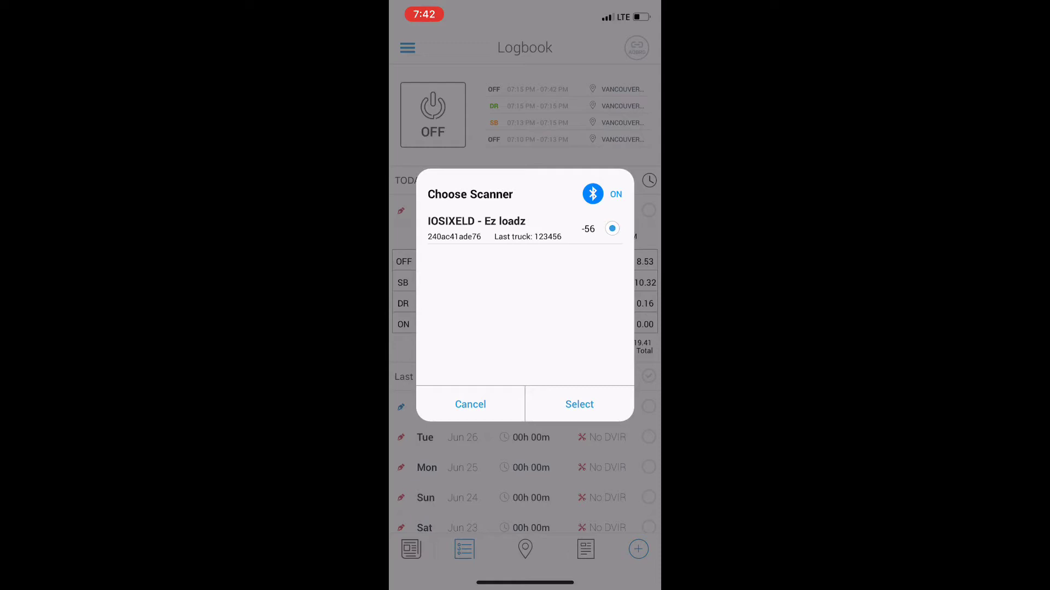
# Choose the IOSIXELD - Ez loadz scanner so the app asks to verify the truck's VIN
pyautogui.click(579, 405)
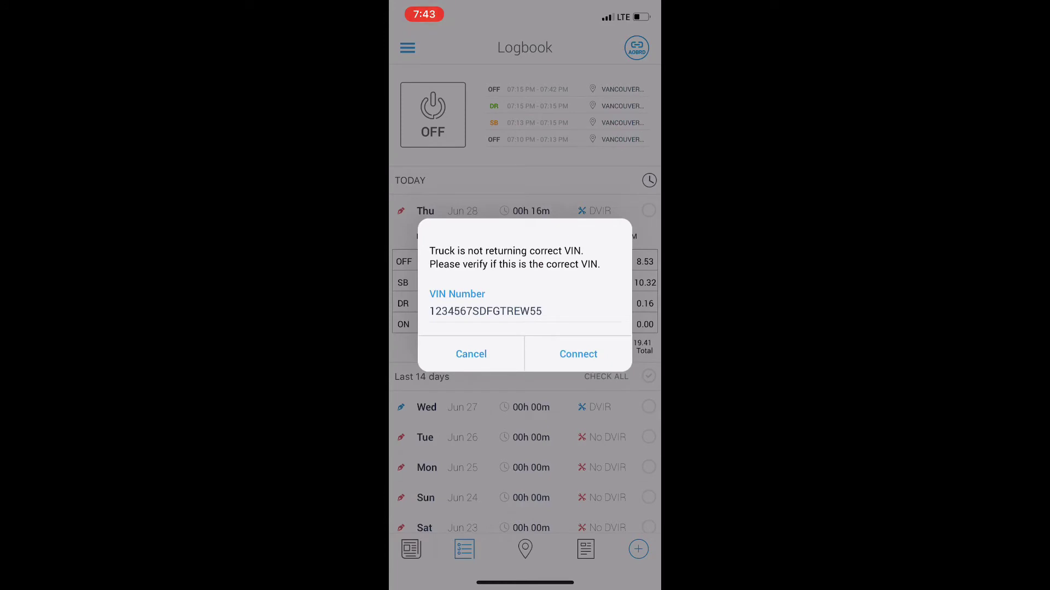
# Accept the VIN to connect truck 123456, acknowledge the Connected message, and show the BT/GPS/engine status menu
pyautogui.click(577, 353)
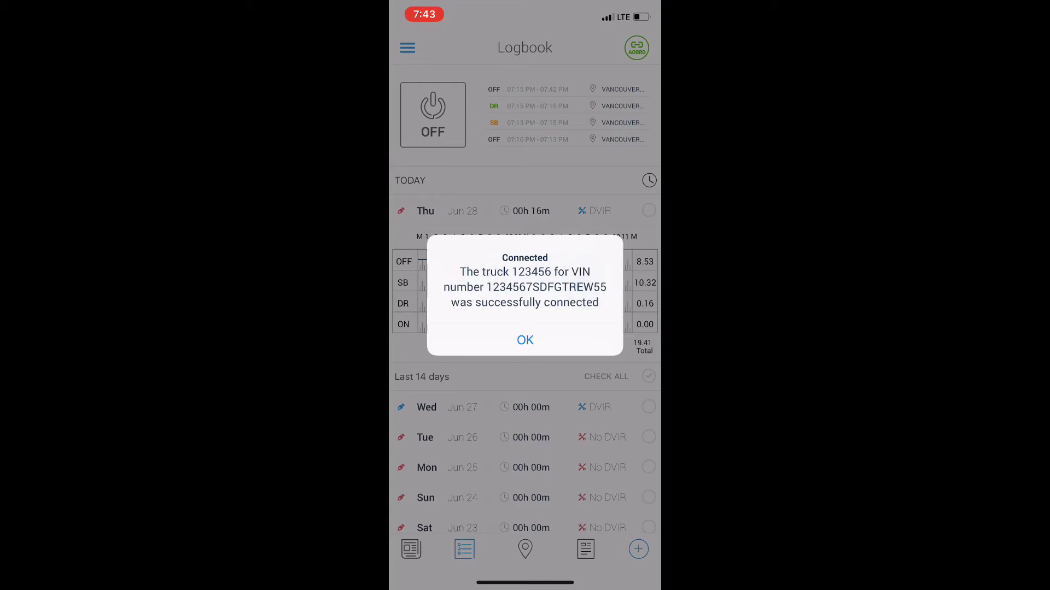
pyautogui.click(525, 340)
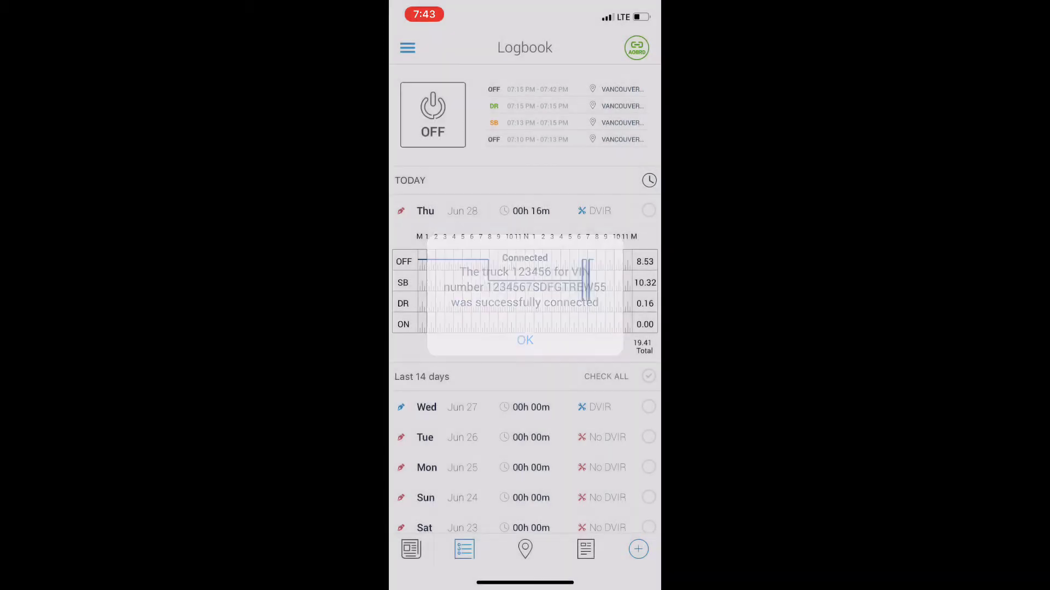
pyautogui.click(524, 340)
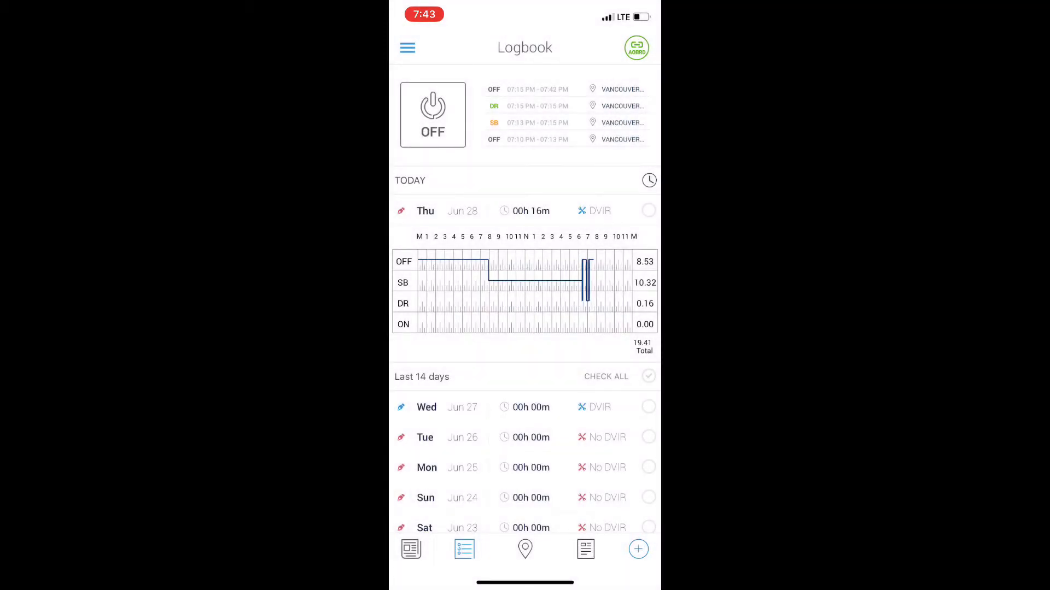
pyautogui.click(636, 47)
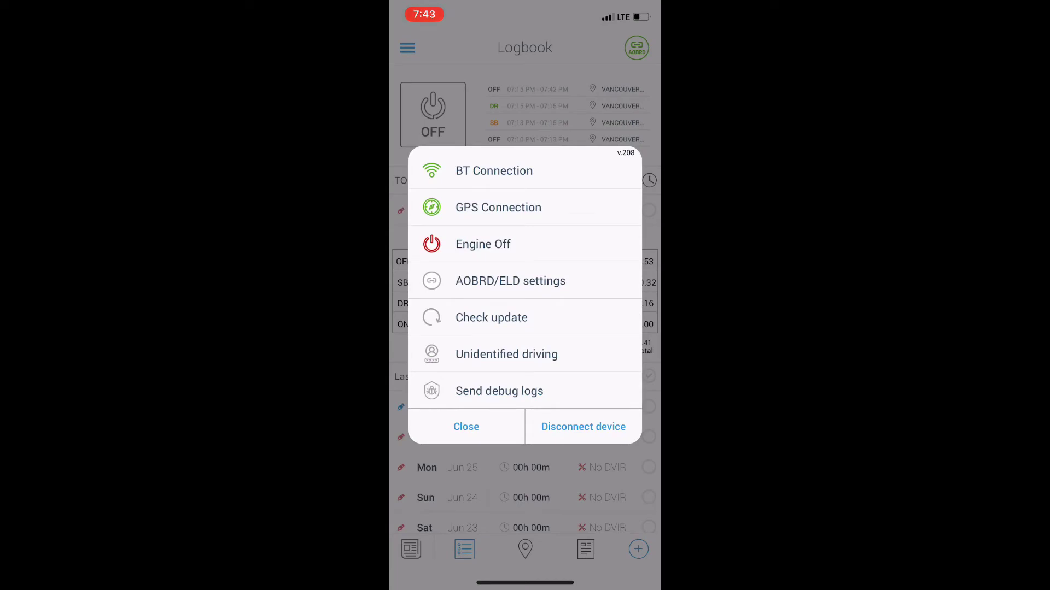